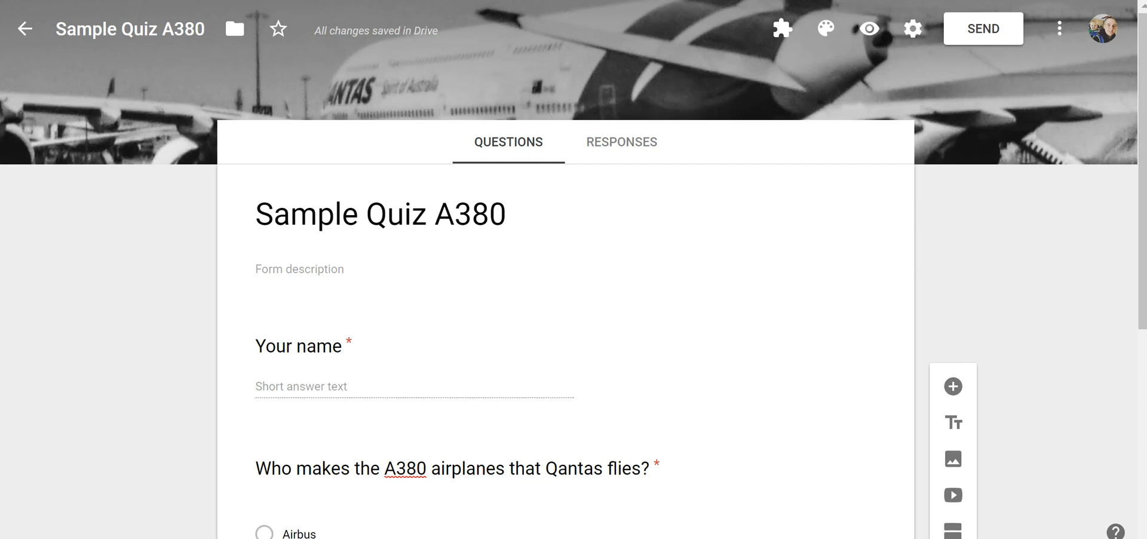
{"action": "mouse_move", "coordinate": [1062, 62]}
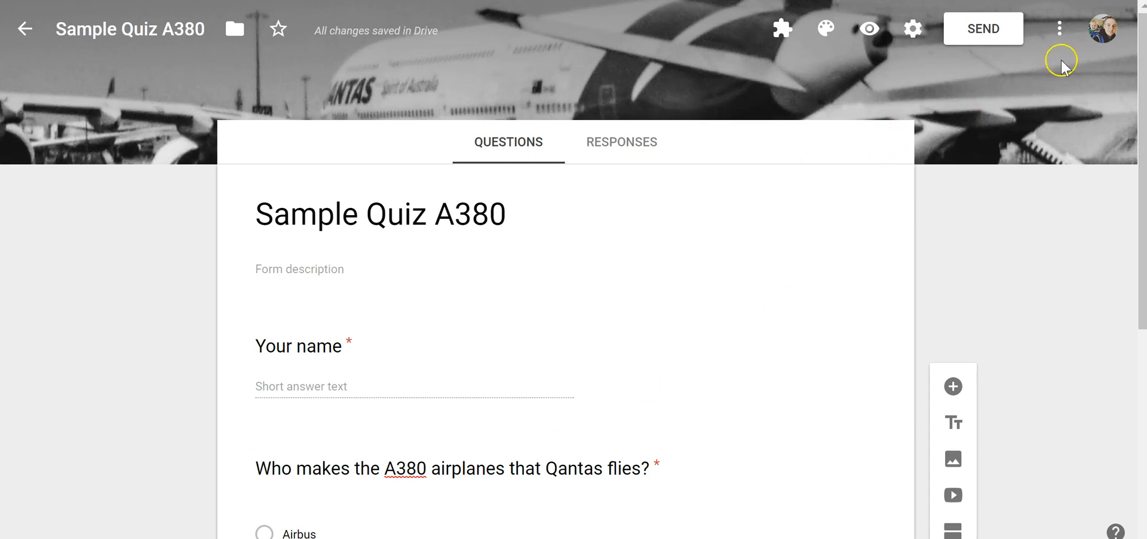
- Show the More options menu for the Sample Quiz A380 form
{"action": "left_click", "coordinate": [1059, 29]}
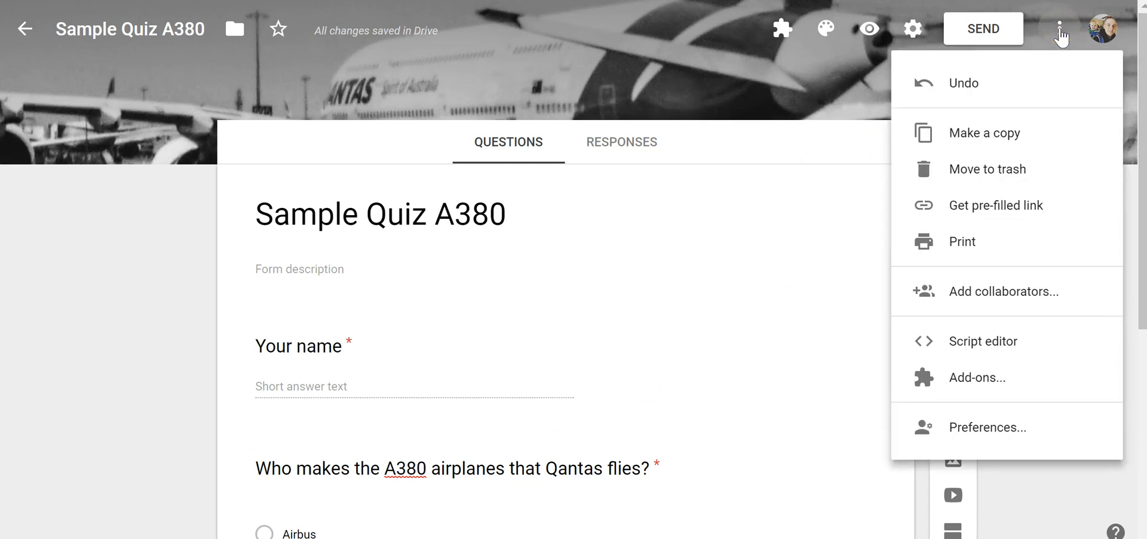
{"action": "mouse_move", "coordinate": [1003, 427]}
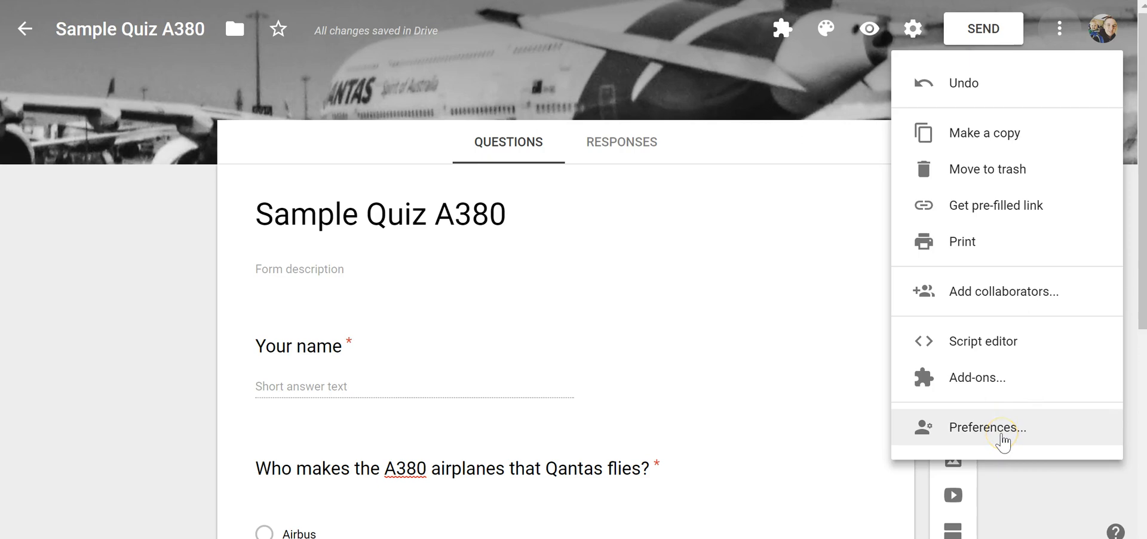
- In Preferences, enable a default quiz point value and set it to 5
{"action": "left_click", "coordinate": [987, 426]}
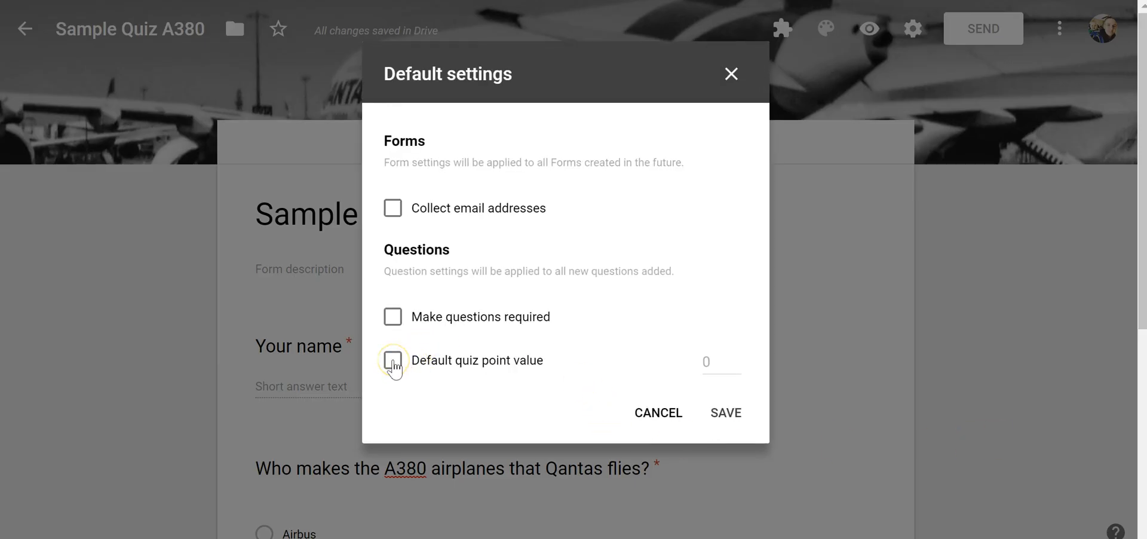
{"action": "left_click", "coordinate": [392, 360]}
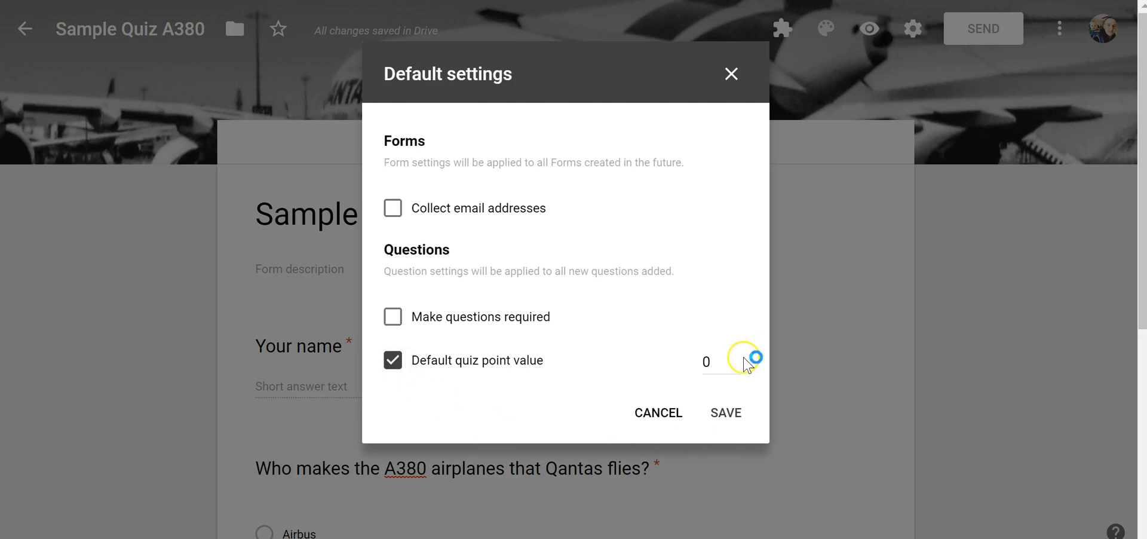
{"action": "type", "text": "3"}
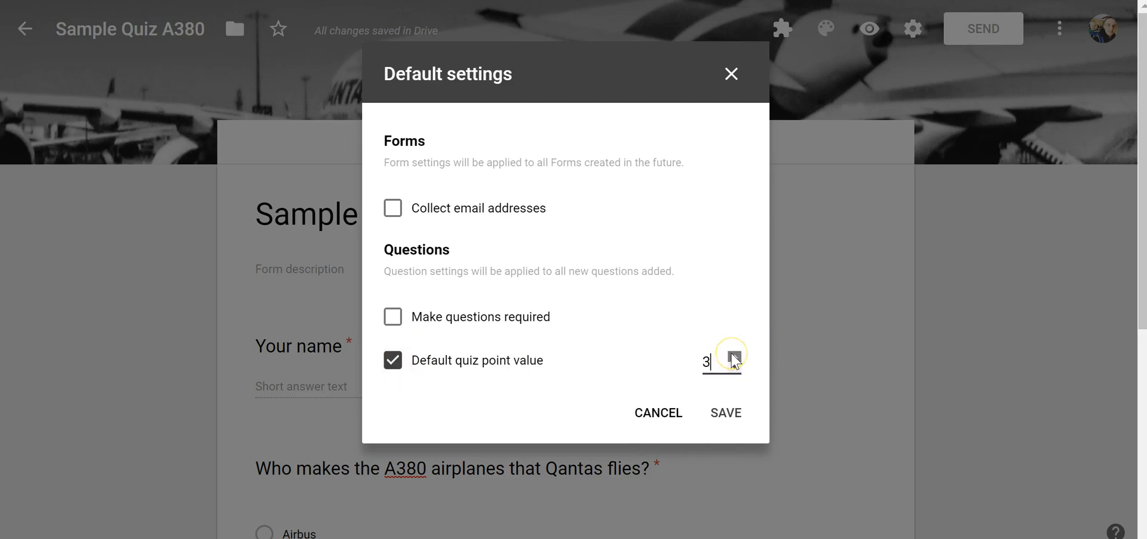
{"action": "type", "text": "5"}
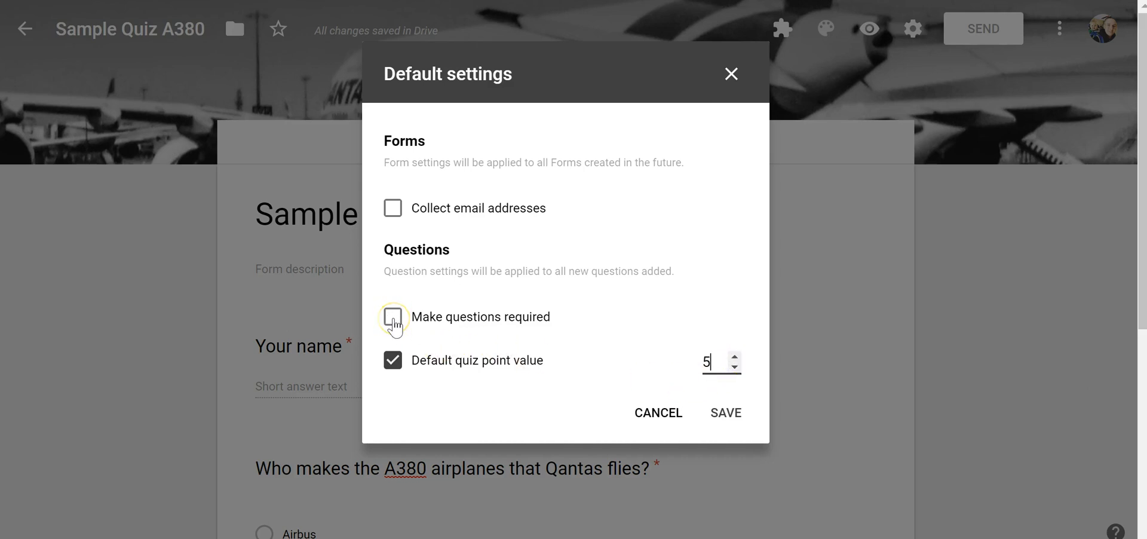
- Enable Make questions required and Collect email addresses, then save the default settings
{"action": "left_click", "coordinate": [392, 315]}
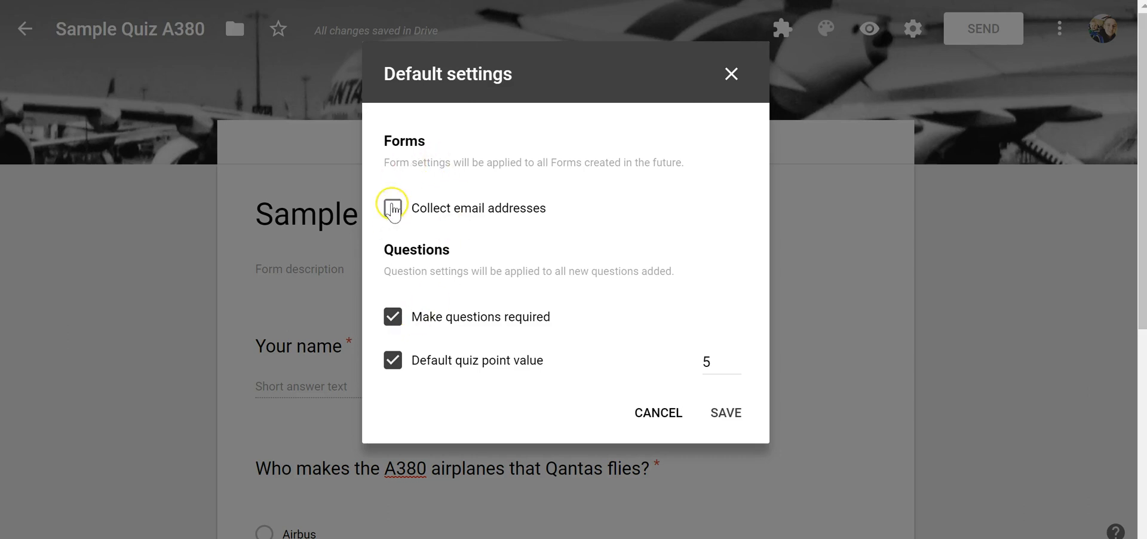
{"action": "left_click", "coordinate": [393, 208]}
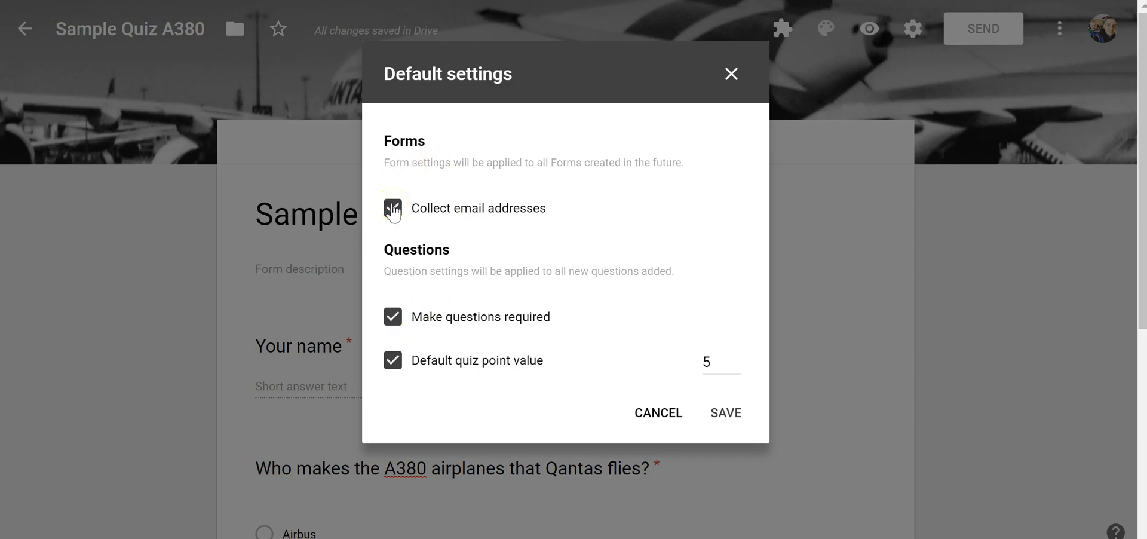
{"action": "left_click", "coordinate": [392, 208]}
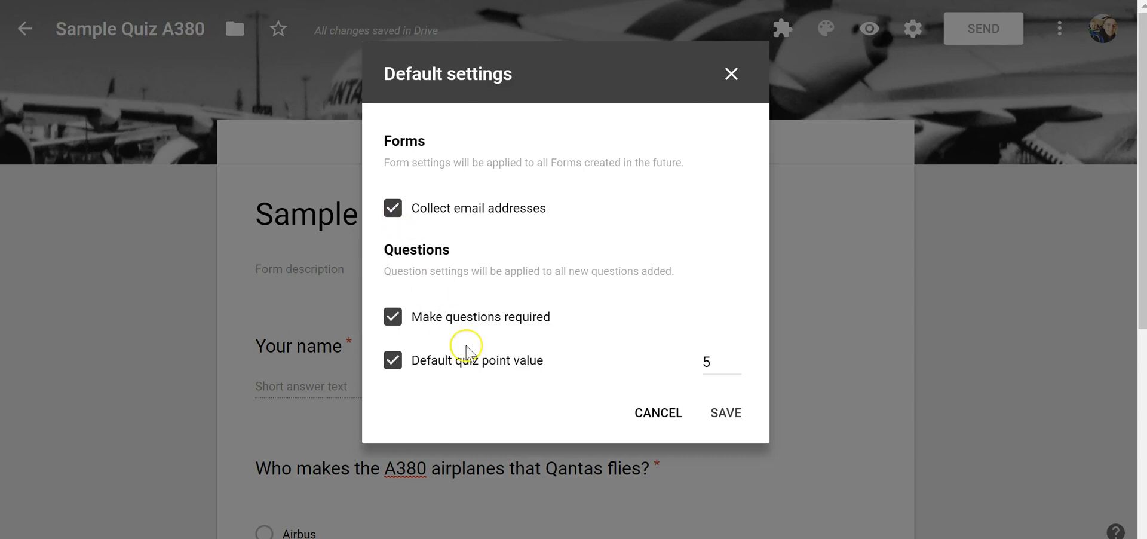
{"action": "left_click", "coordinate": [725, 412]}
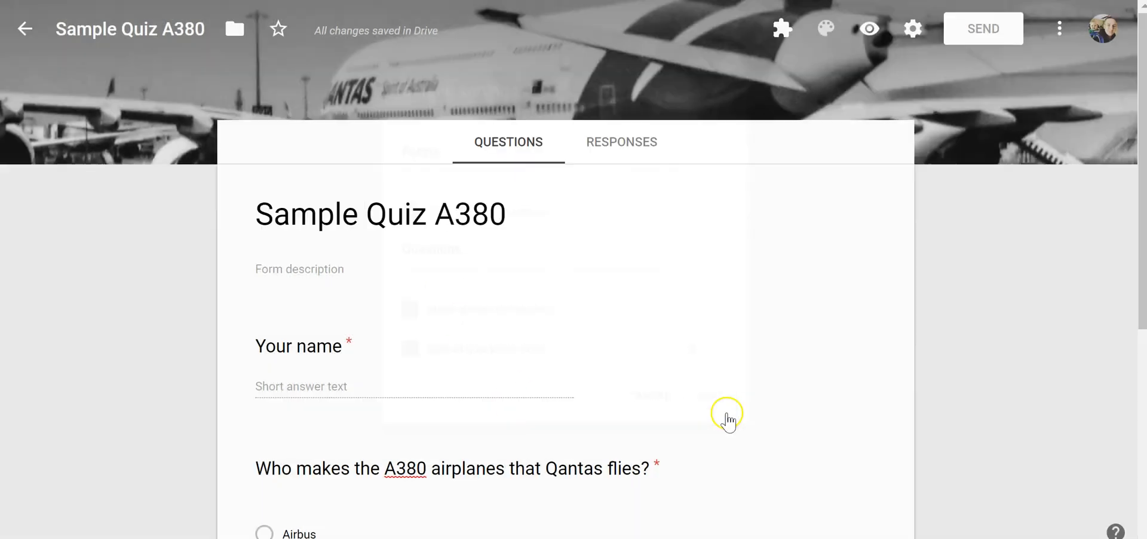